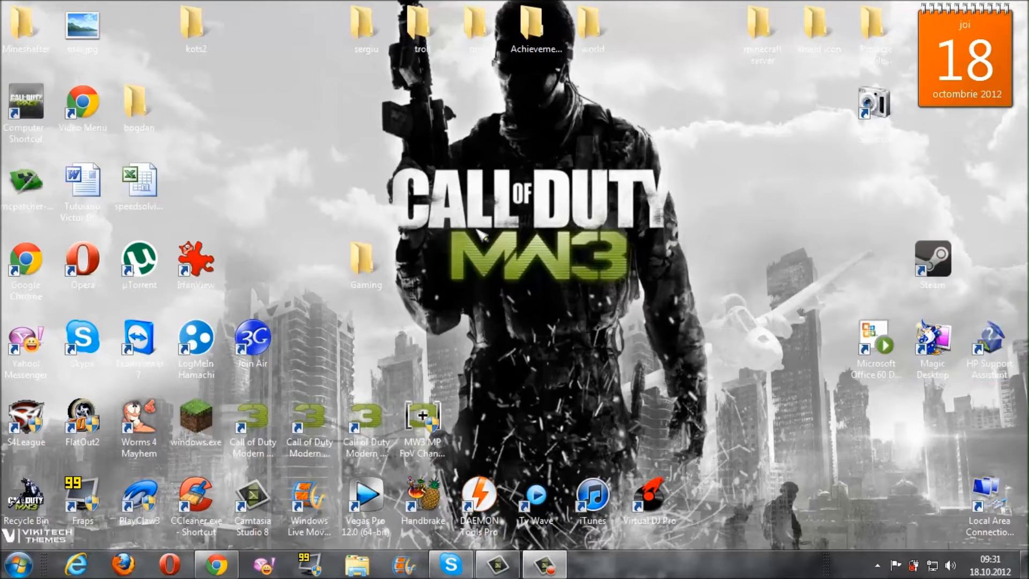
Apply the Windows Classic theme from the desktop's Personalize settings and close the window.
{"action": "right_click", "coordinate": [476, 244]}
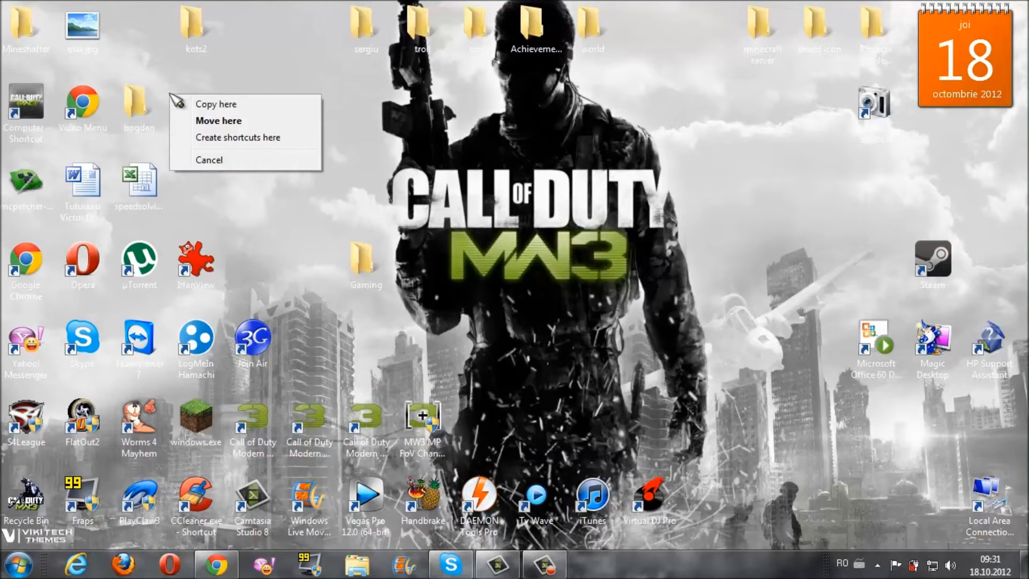
{"action": "right_click", "coordinate": [665, 194]}
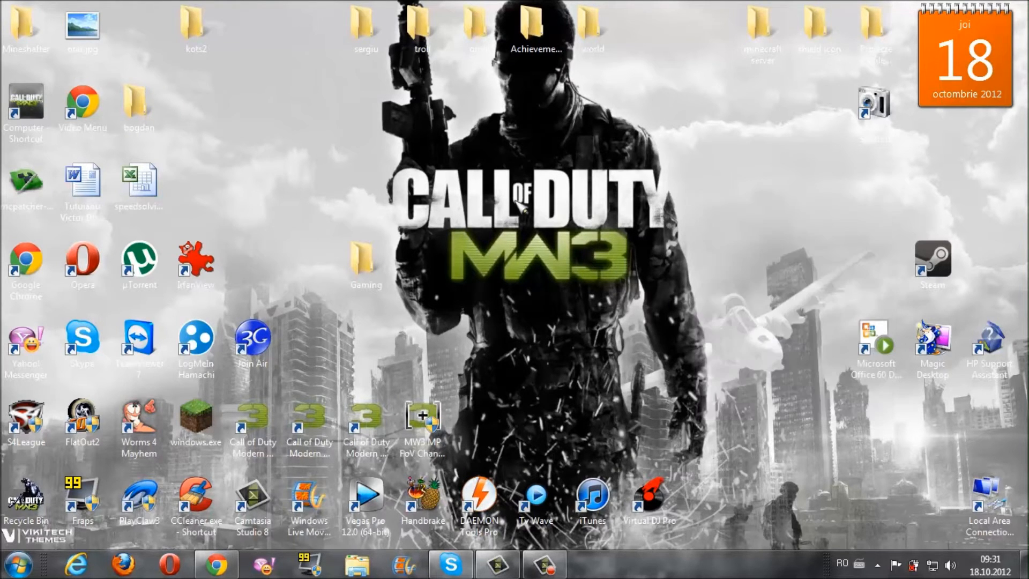
{"action": "mouse_move", "coordinate": [578, 429]}
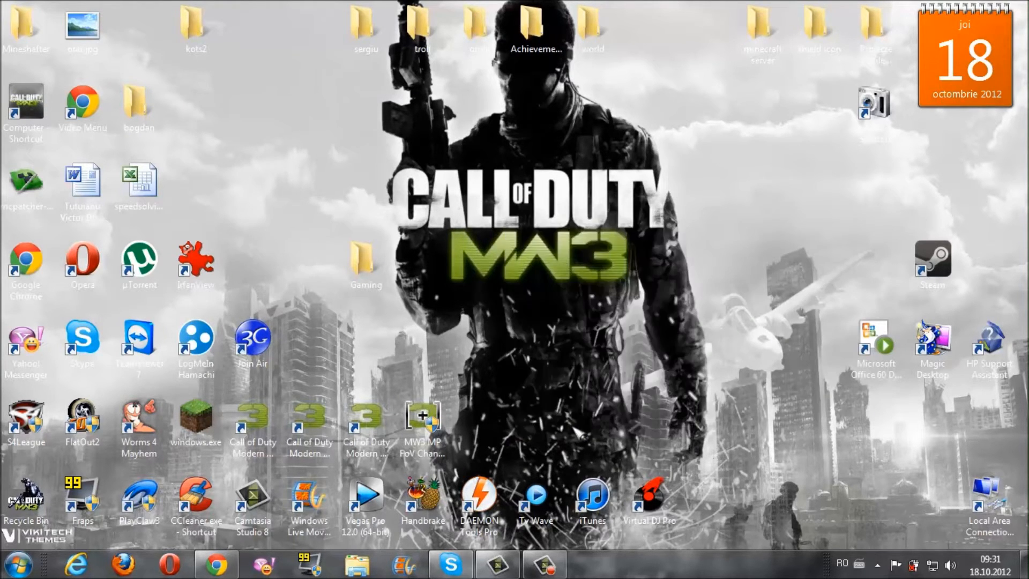
{"action": "left_click", "coordinate": [589, 564]}
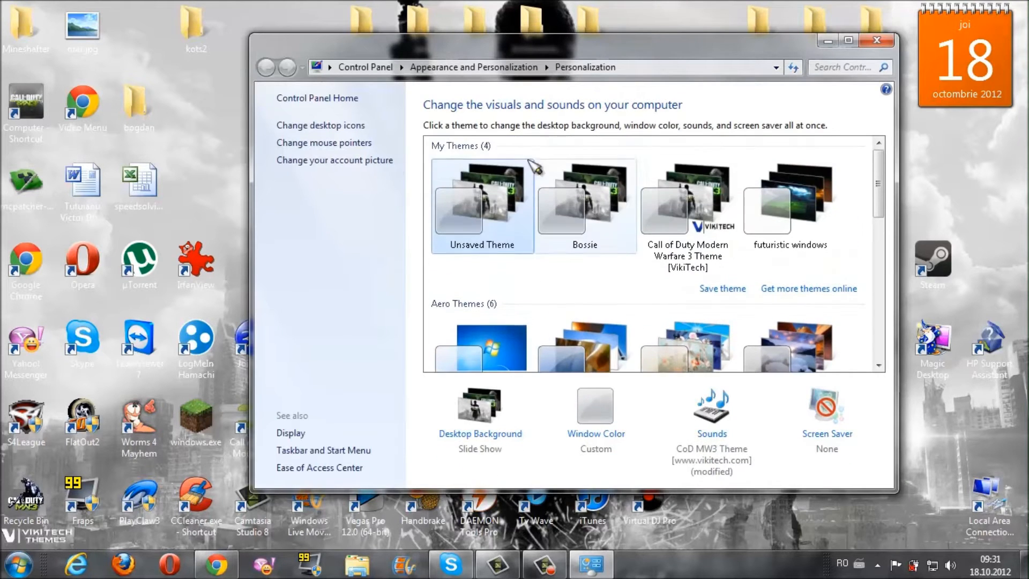
{"action": "scroll", "scroll_direction": "down", "scroll_amount": 3}
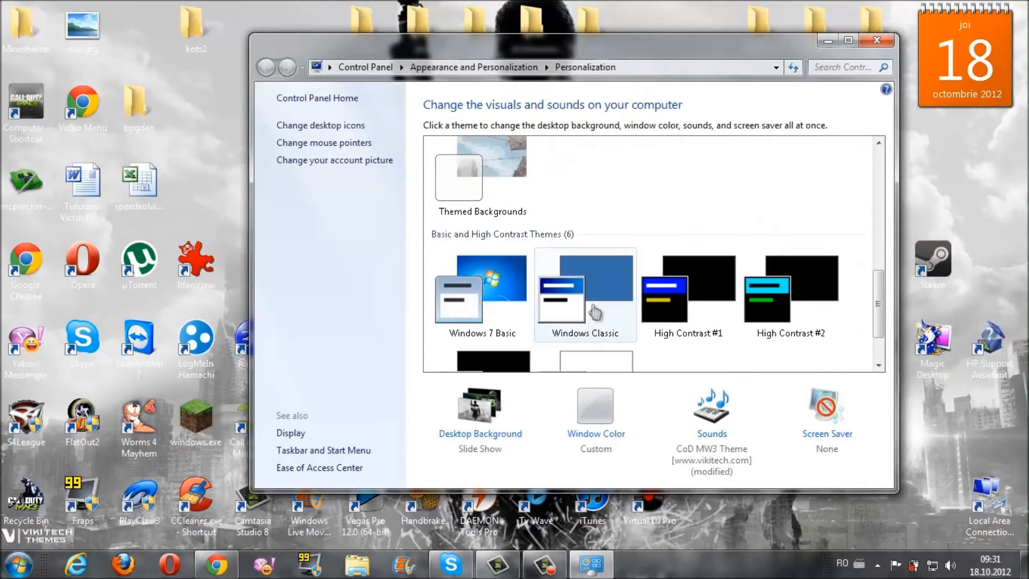
{"action": "mouse_move", "coordinate": [603, 309]}
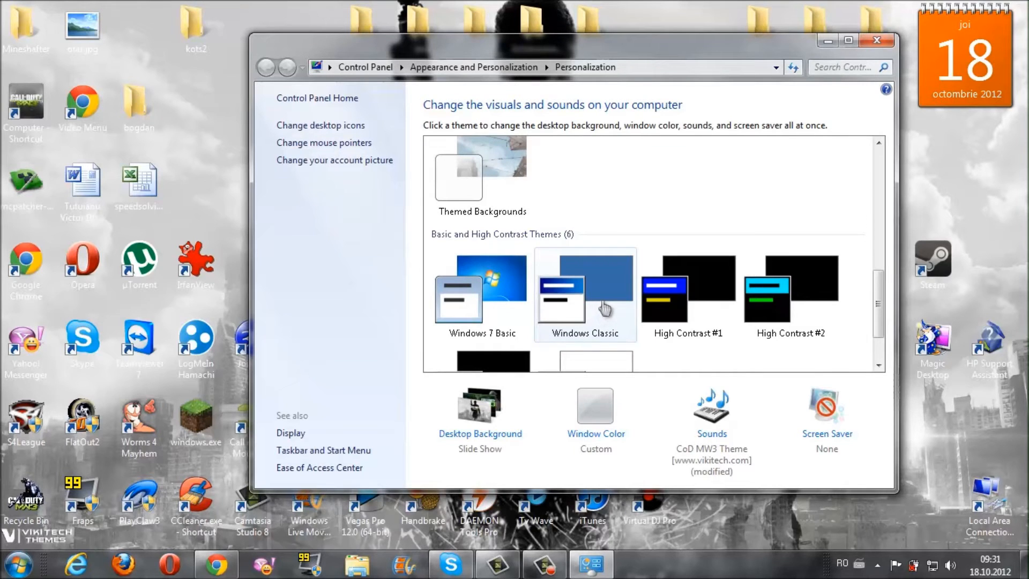
{"action": "left_click", "coordinate": [586, 294]}
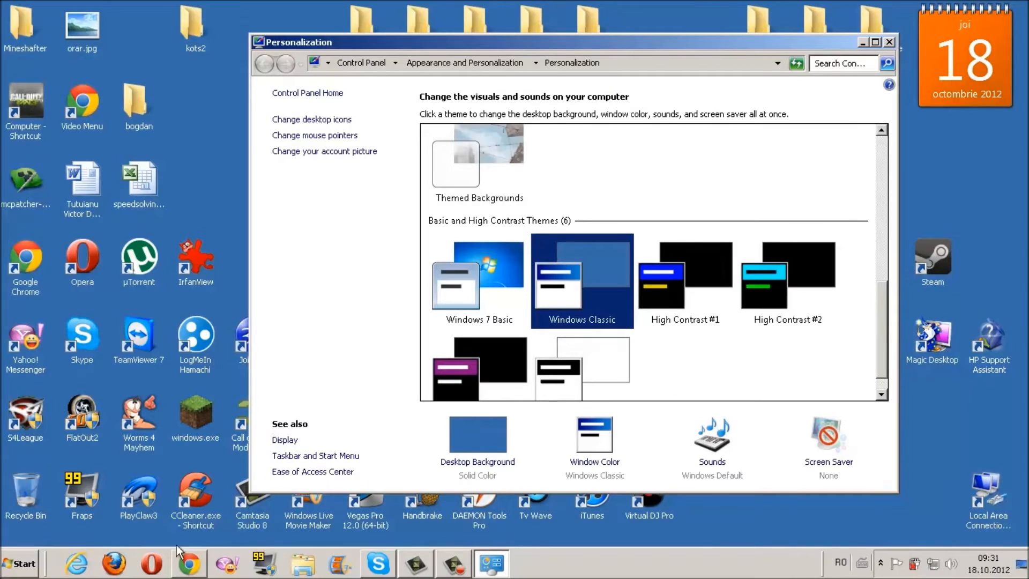
{"action": "mouse_move", "coordinate": [880, 523]}
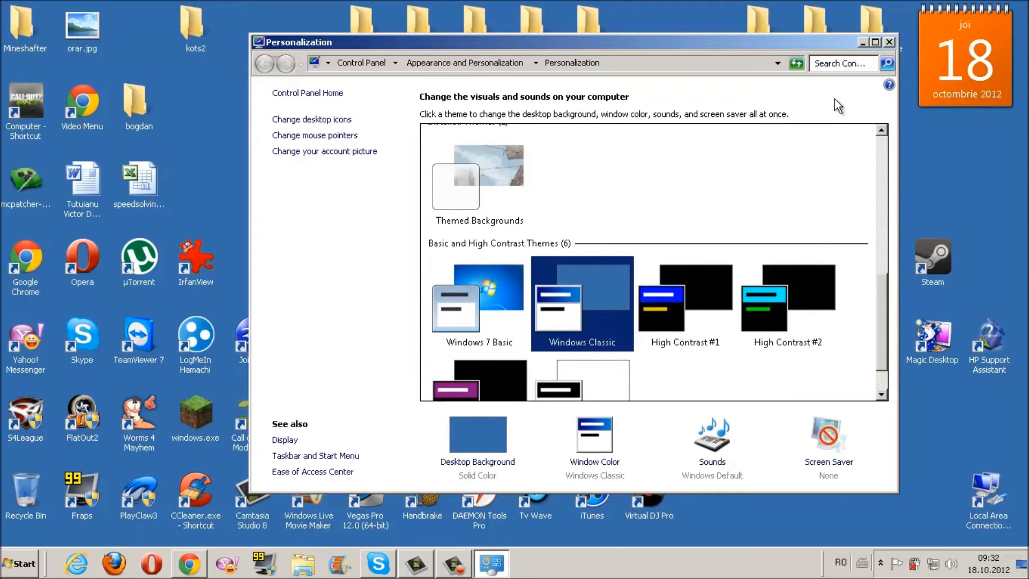
{"action": "mouse_move", "coordinate": [346, 291]}
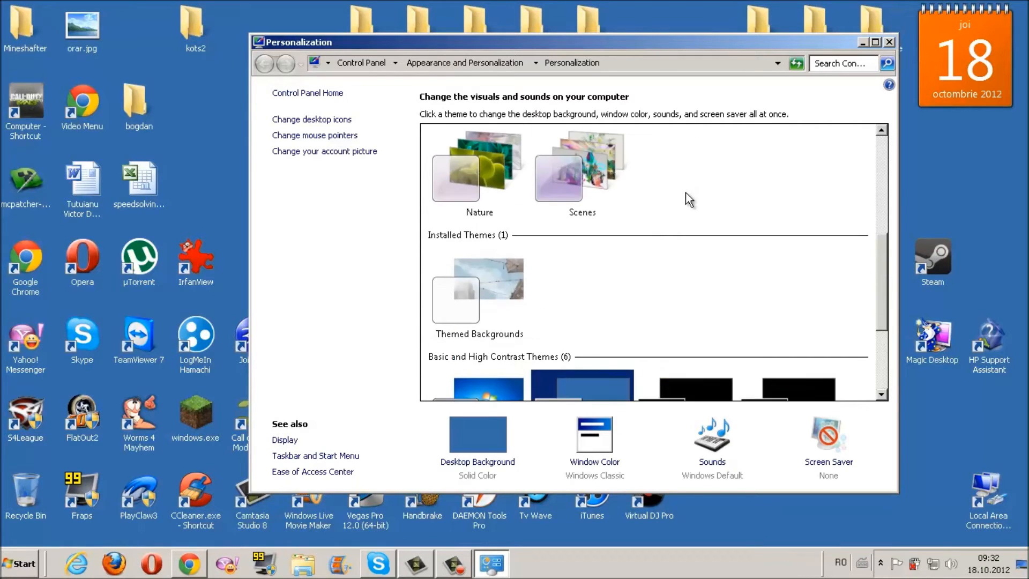
{"action": "left_click", "coordinate": [890, 42]}
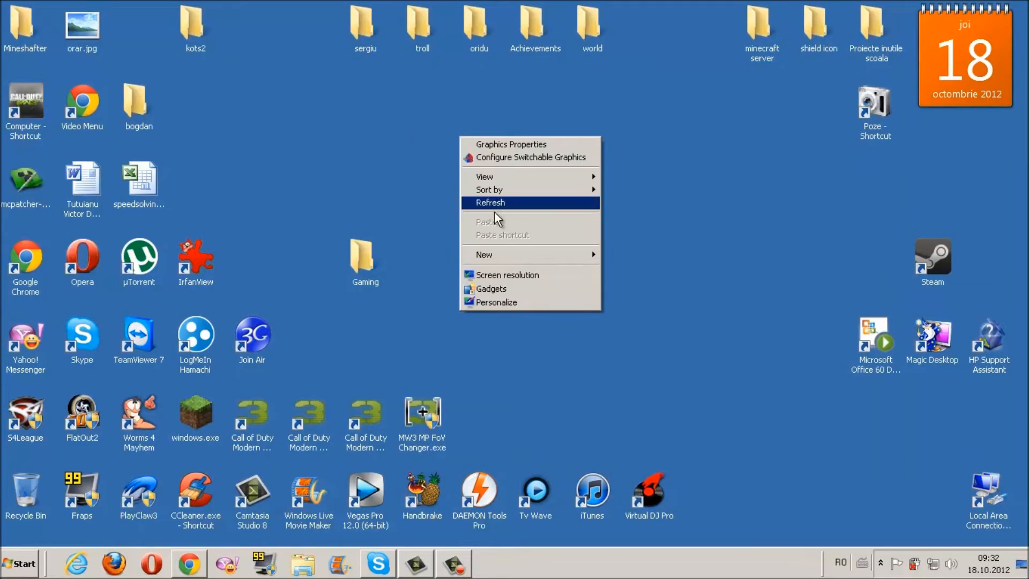
Uncheck Show desktop gadgets in the desktop View menu, then select the windows.exe shortcut.
{"action": "left_click", "coordinate": [485, 177]}
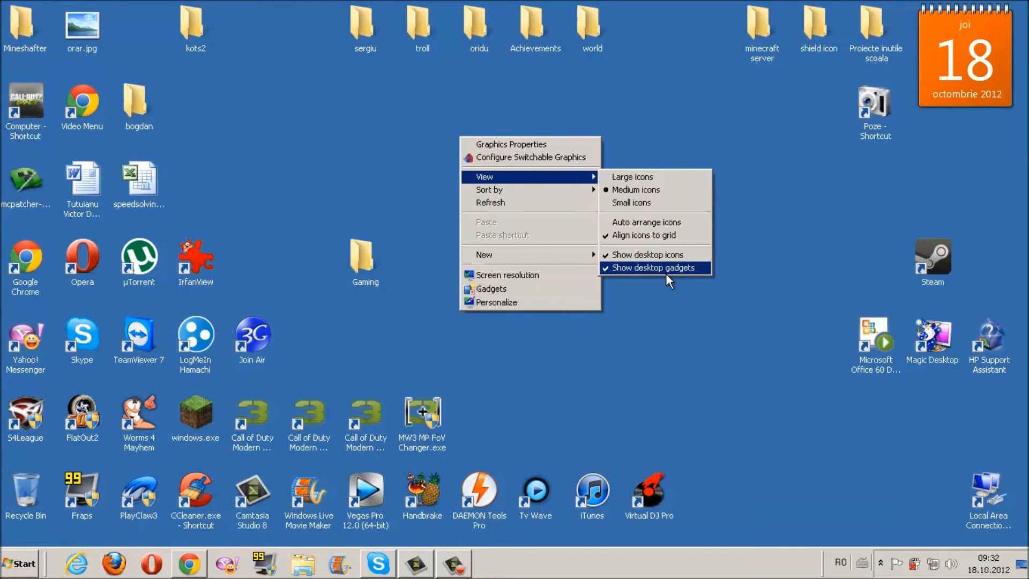
{"action": "mouse_move", "coordinate": [630, 274]}
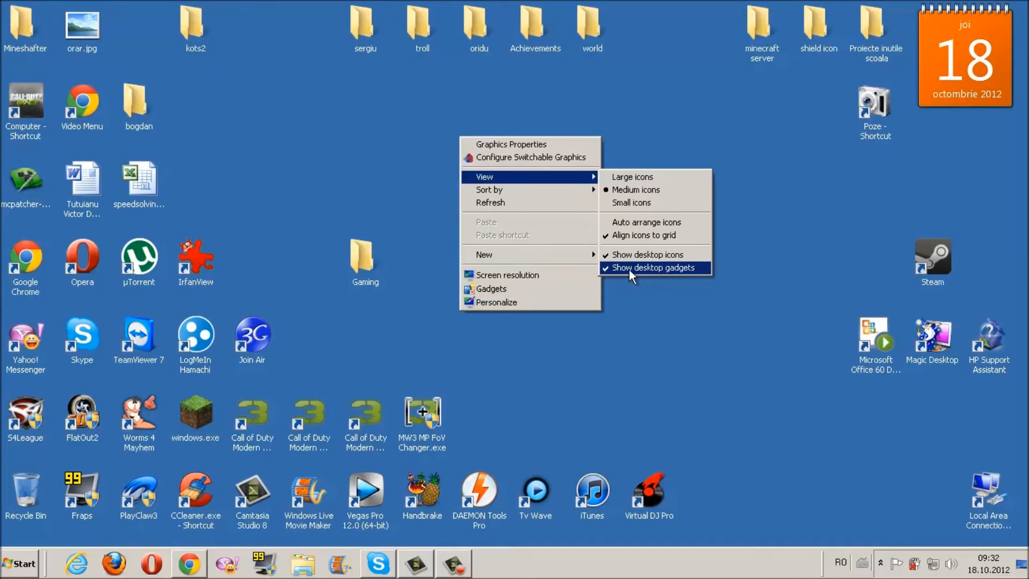
{"action": "left_click", "coordinate": [650, 267]}
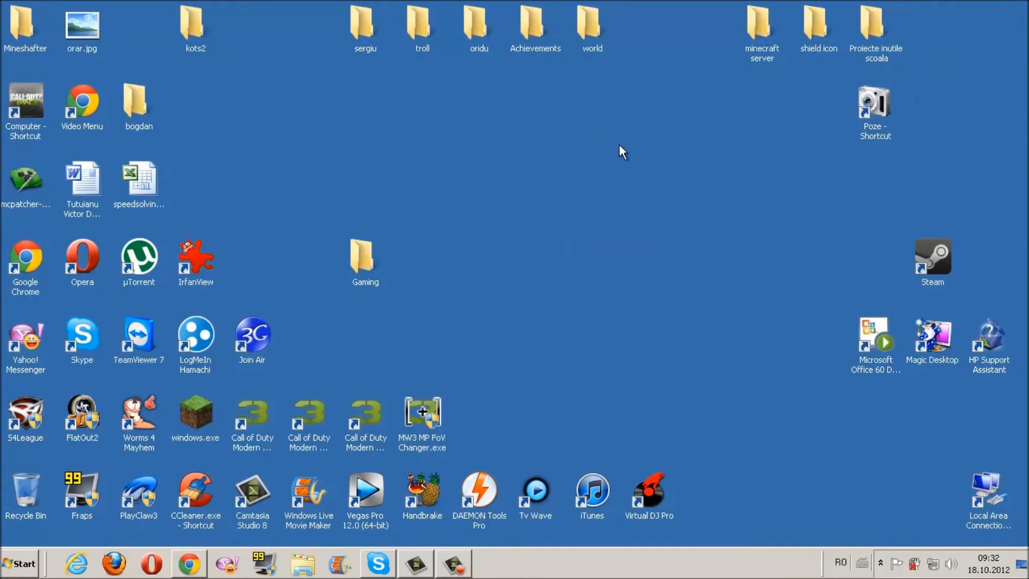
{"action": "left_click", "coordinate": [195, 415]}
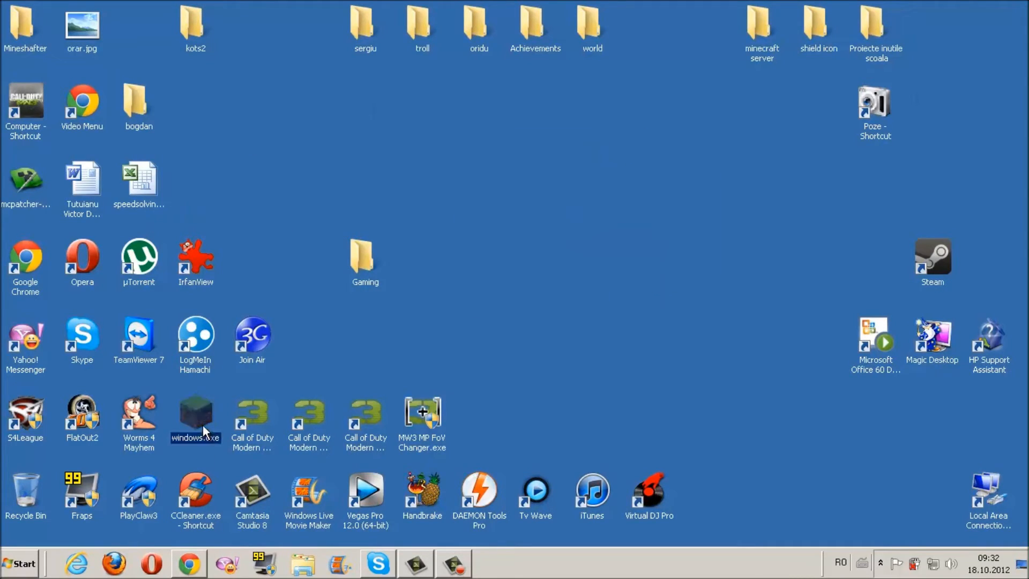
Launch Minecraft from the windows.exe shortcut and minimize the launcher window.
{"action": "double_click", "coordinate": [195, 415]}
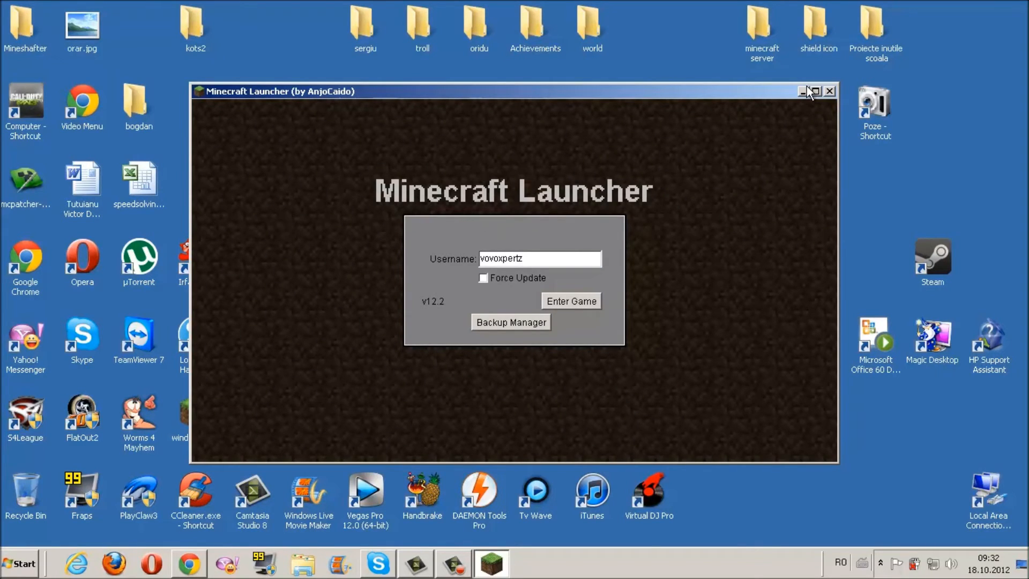
{"action": "left_click", "coordinate": [829, 92]}
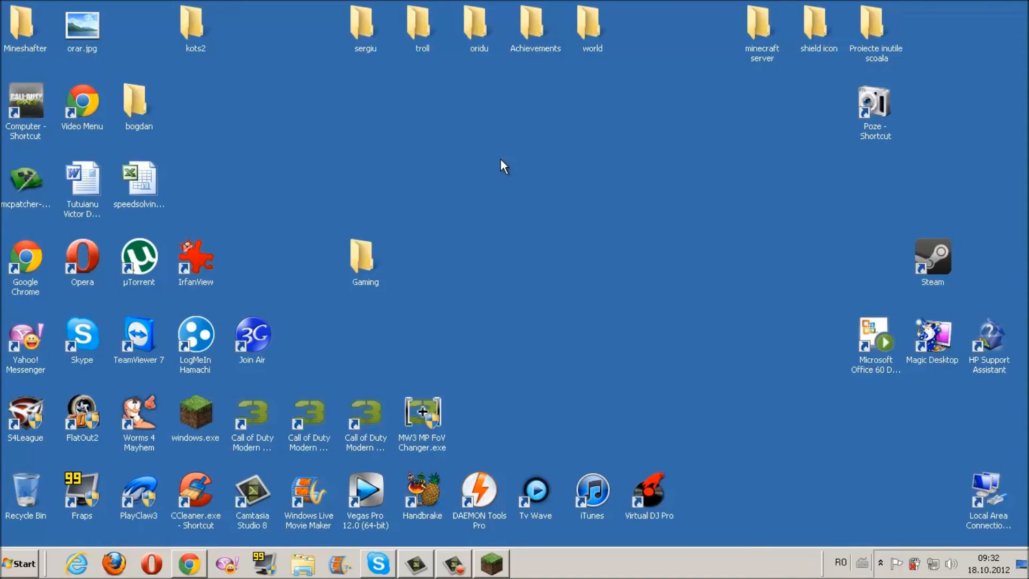
{"action": "mouse_move", "coordinate": [465, 155]}
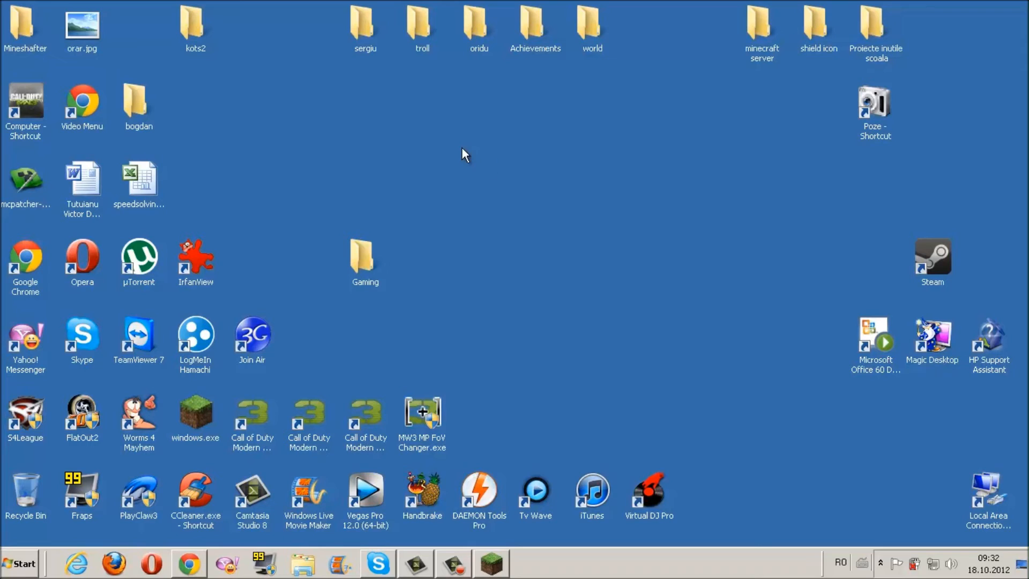
Uncheck Show desktop icons in the desktop View menu so no icons remain.
{"action": "right_click", "coordinate": [464, 153]}
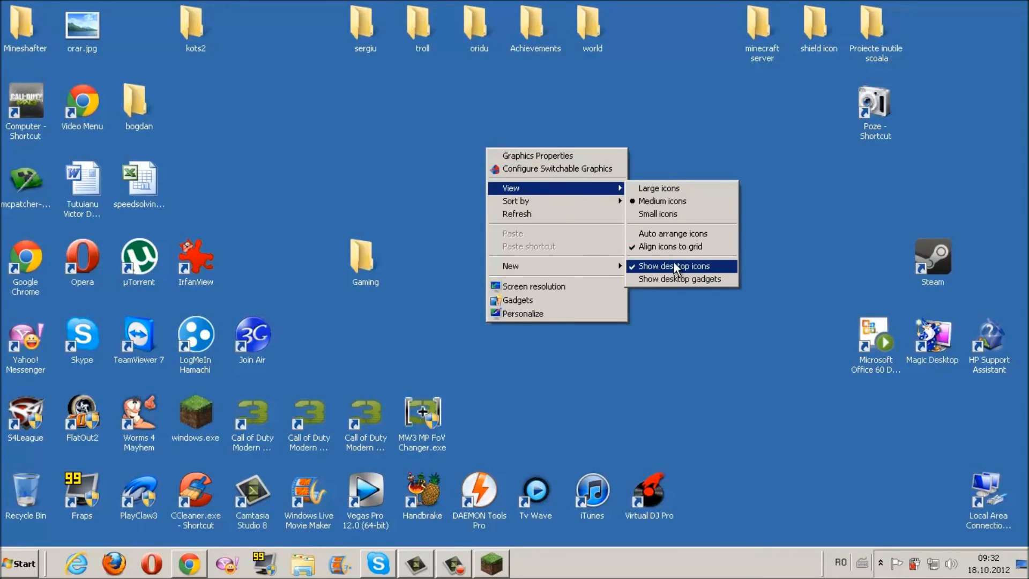
{"action": "left_click", "coordinate": [677, 266]}
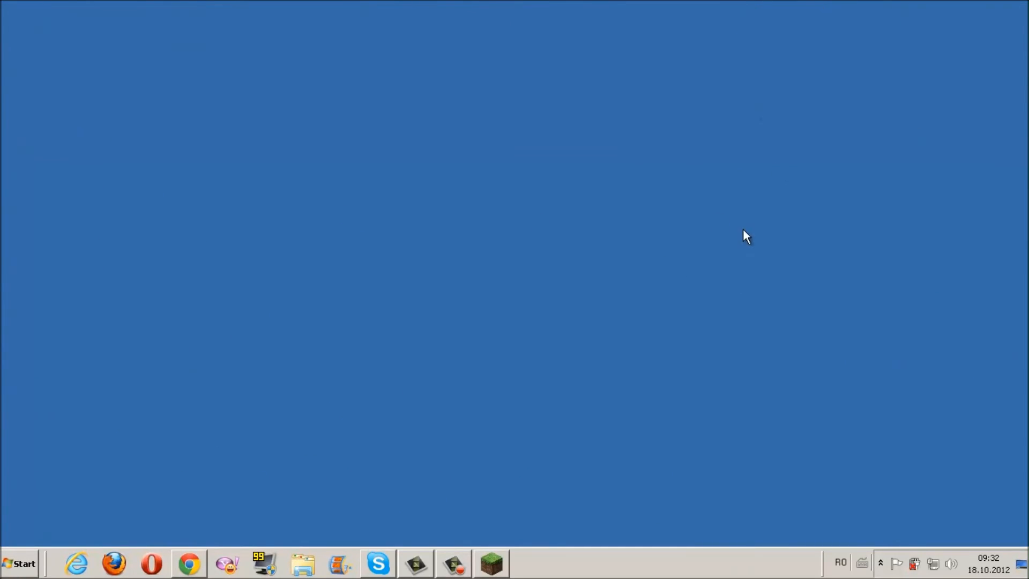
{"action": "mouse_move", "coordinate": [772, 212]}
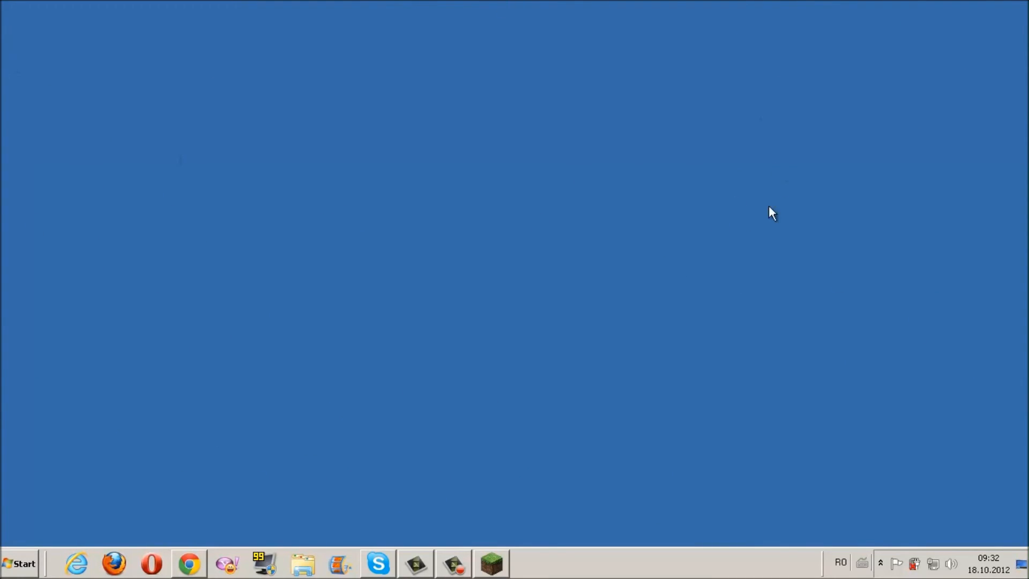
{"action": "mouse_move", "coordinate": [340, 92]}
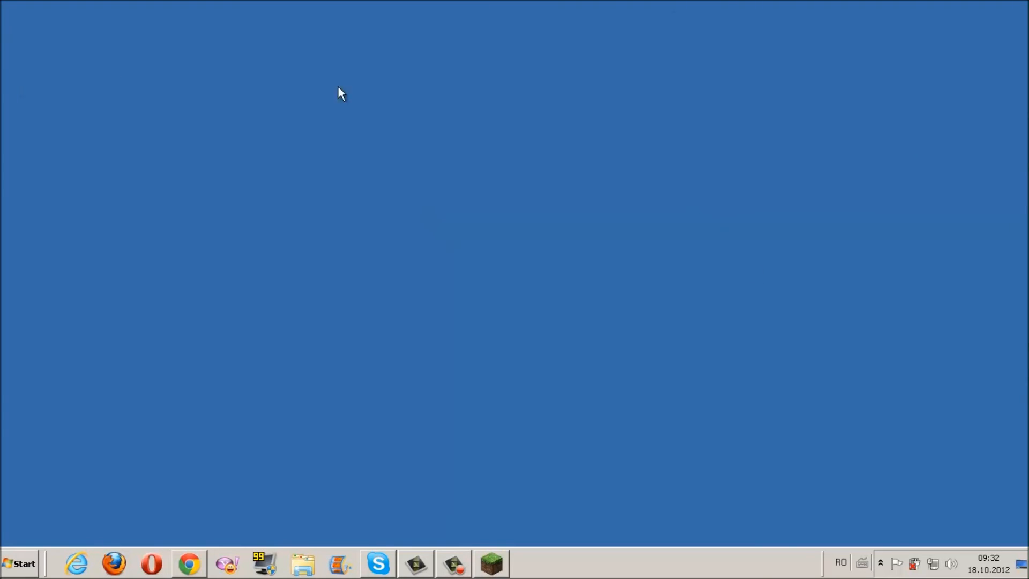
{"action": "mouse_move", "coordinate": [492, 563]}
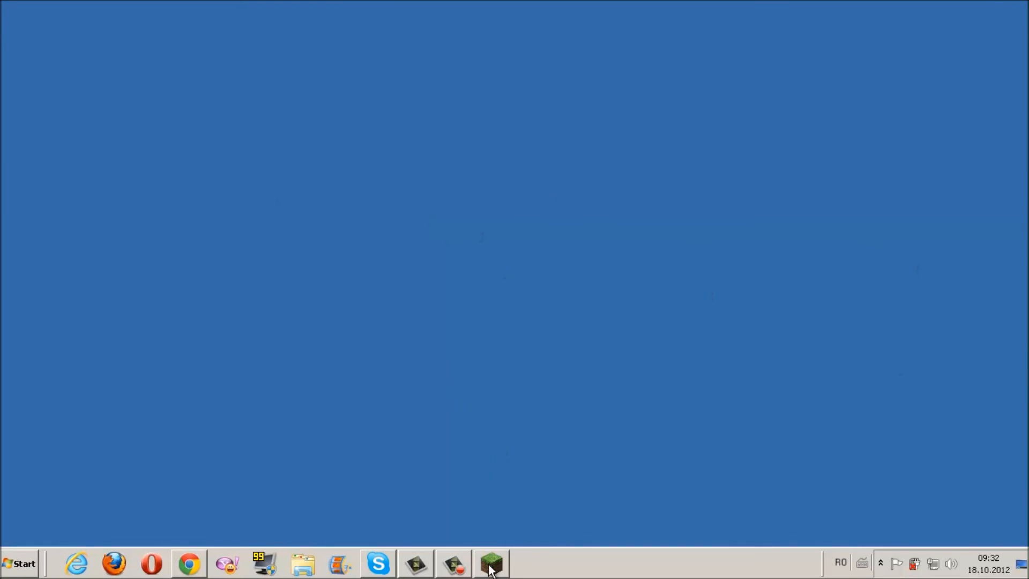
Restore the Minecraft game window from the taskbar.
{"action": "left_click", "coordinate": [491, 563]}
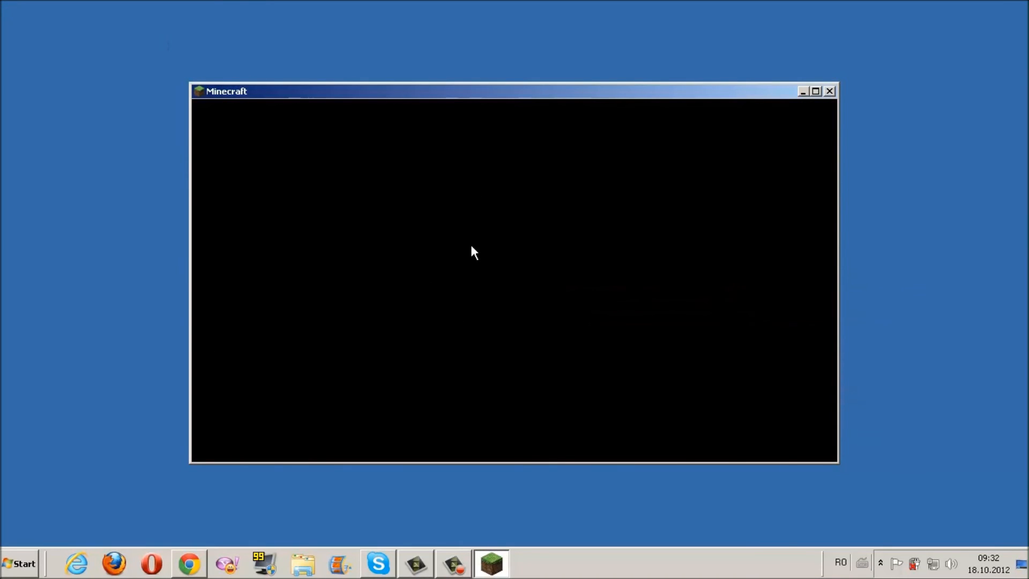